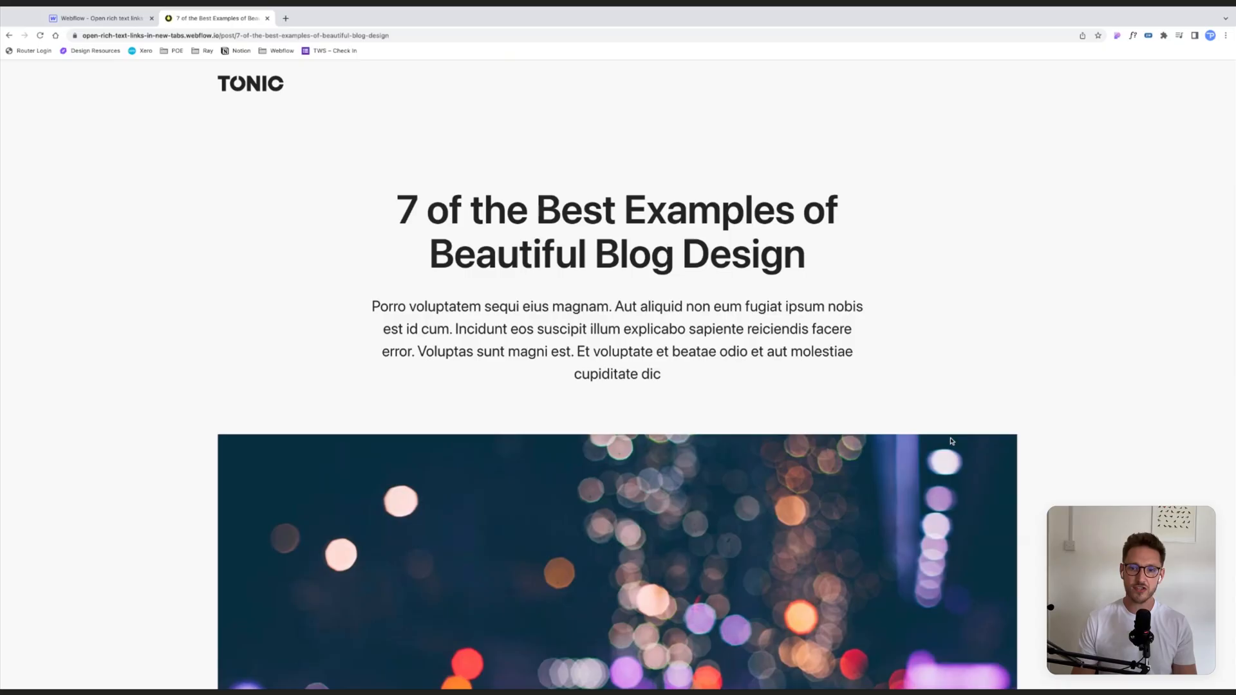
- Inspect the 'Beatae qui cumque' rich text link's URL, then go to the site's home page of posts
scroll(down, 3)
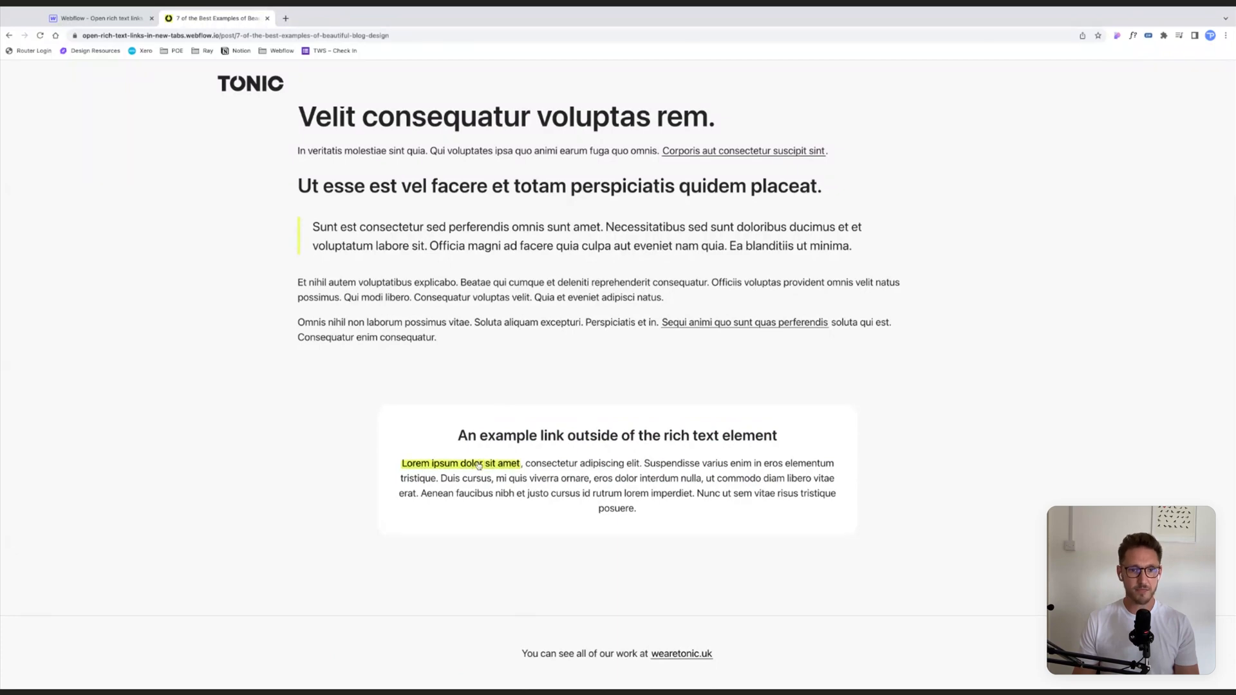
click(681, 654)
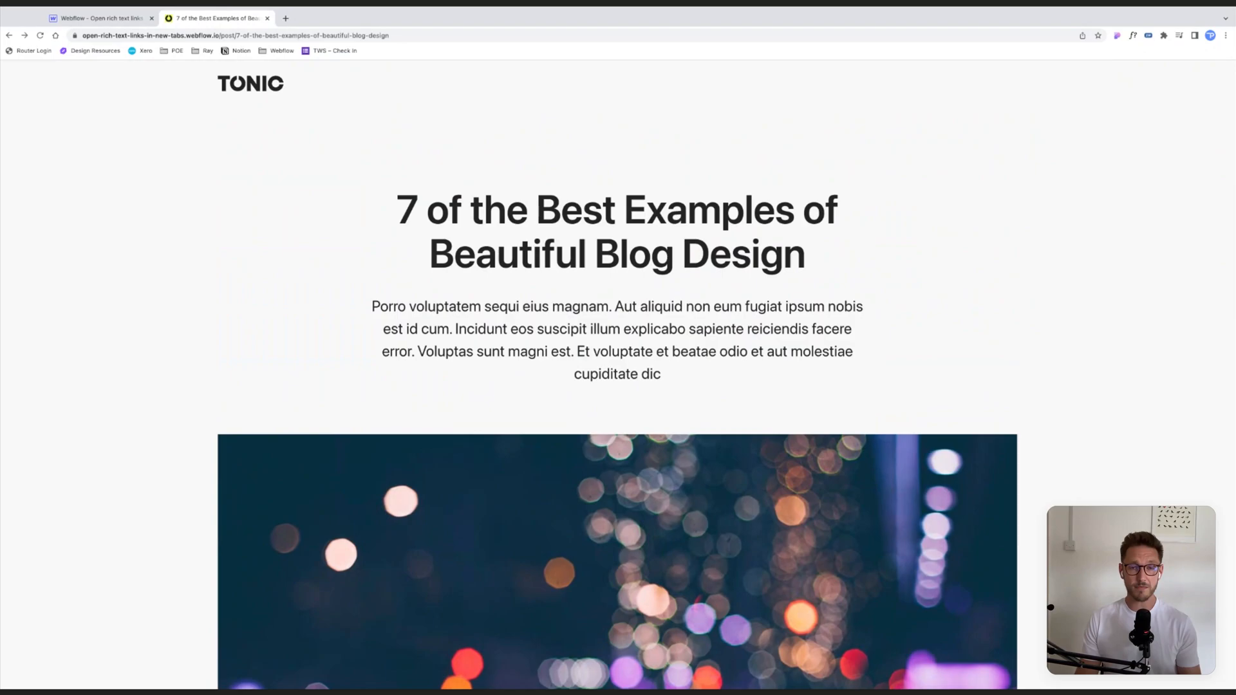
scroll(down, 3)
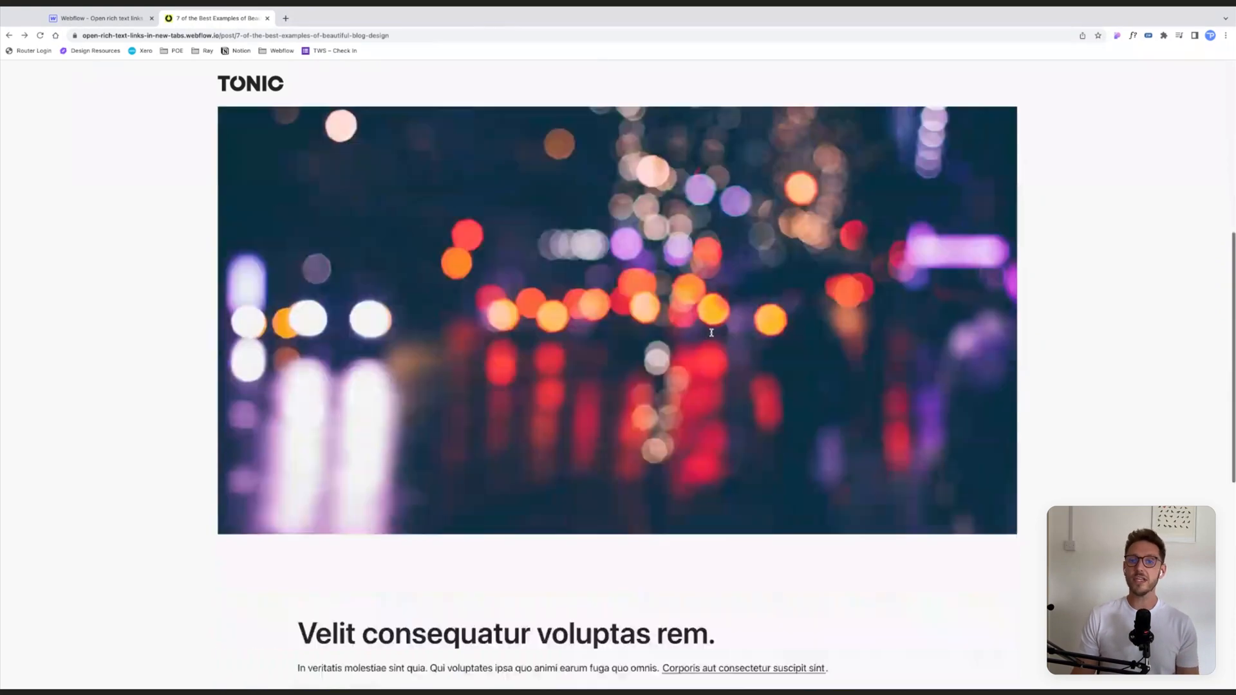
scroll(down, 3)
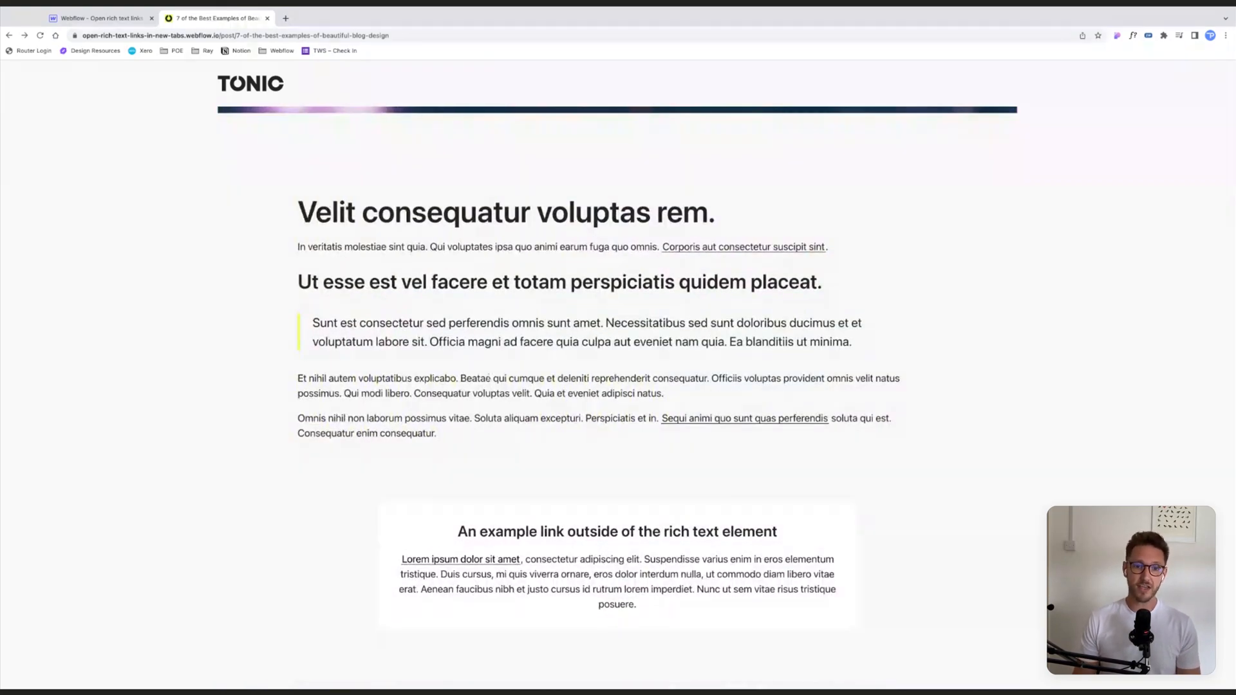
drag(461, 377, 543, 377)
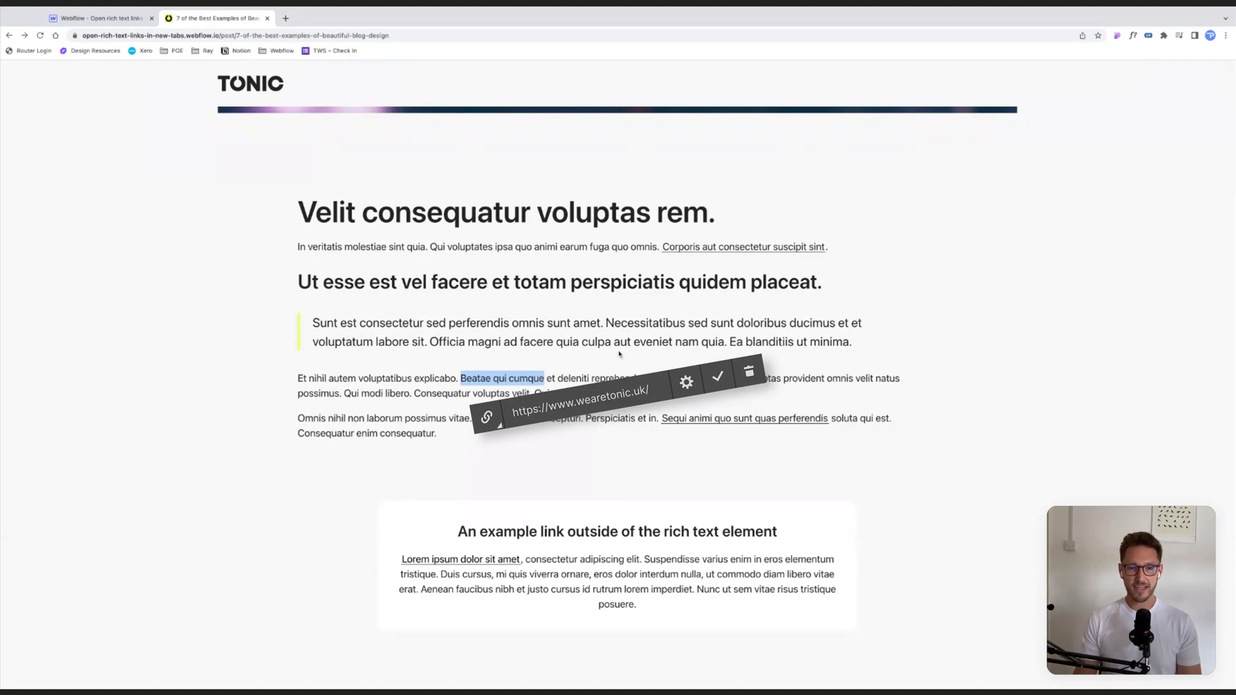
click(684, 381)
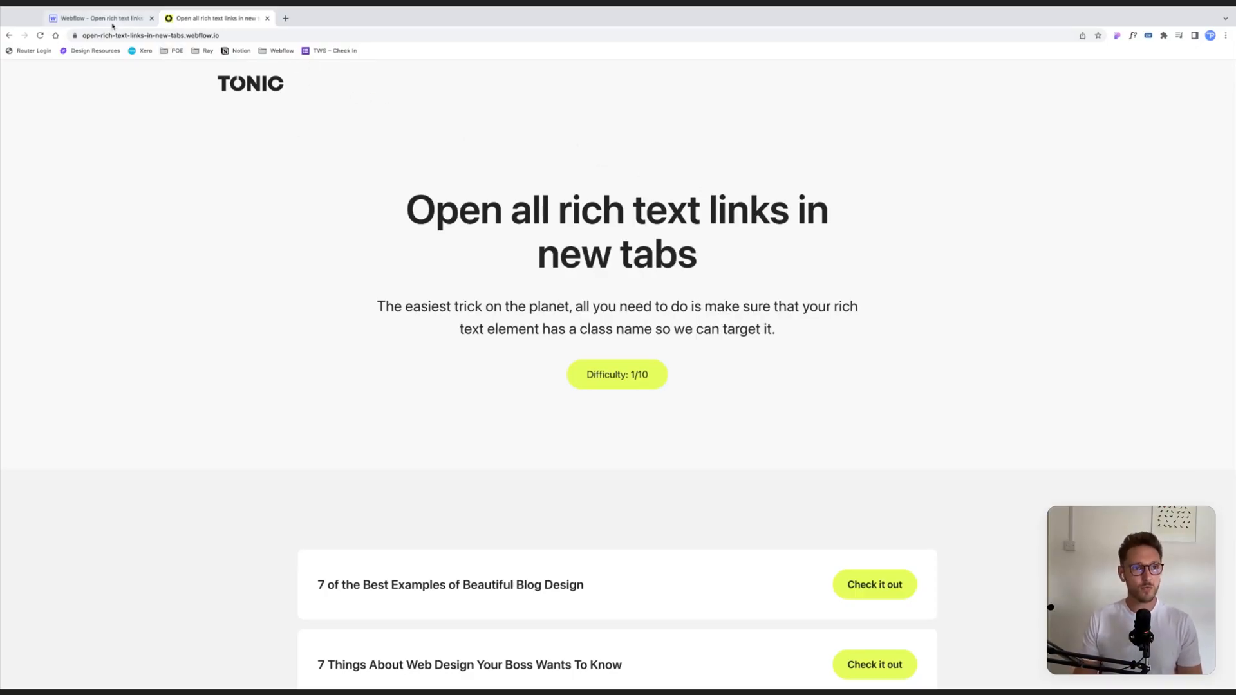
- In the Webflow Designer, open the '10 Quick Tips About Blogging' collection page
click(100, 18)
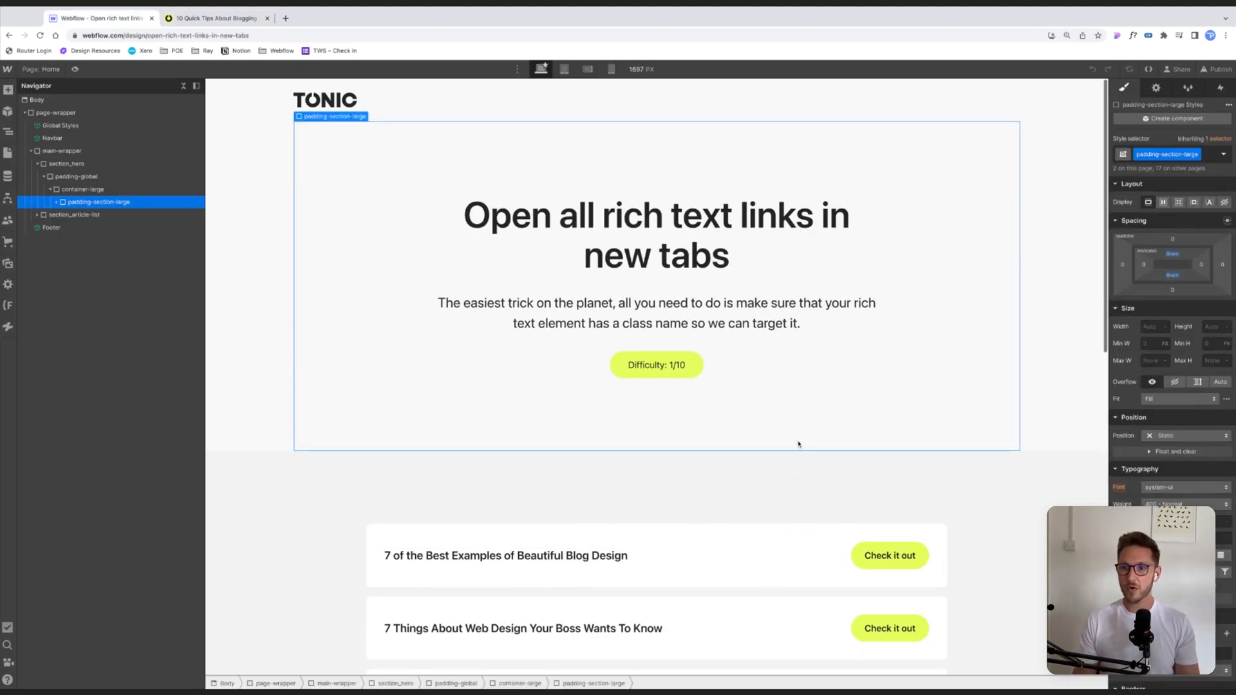
scroll(down, 3)
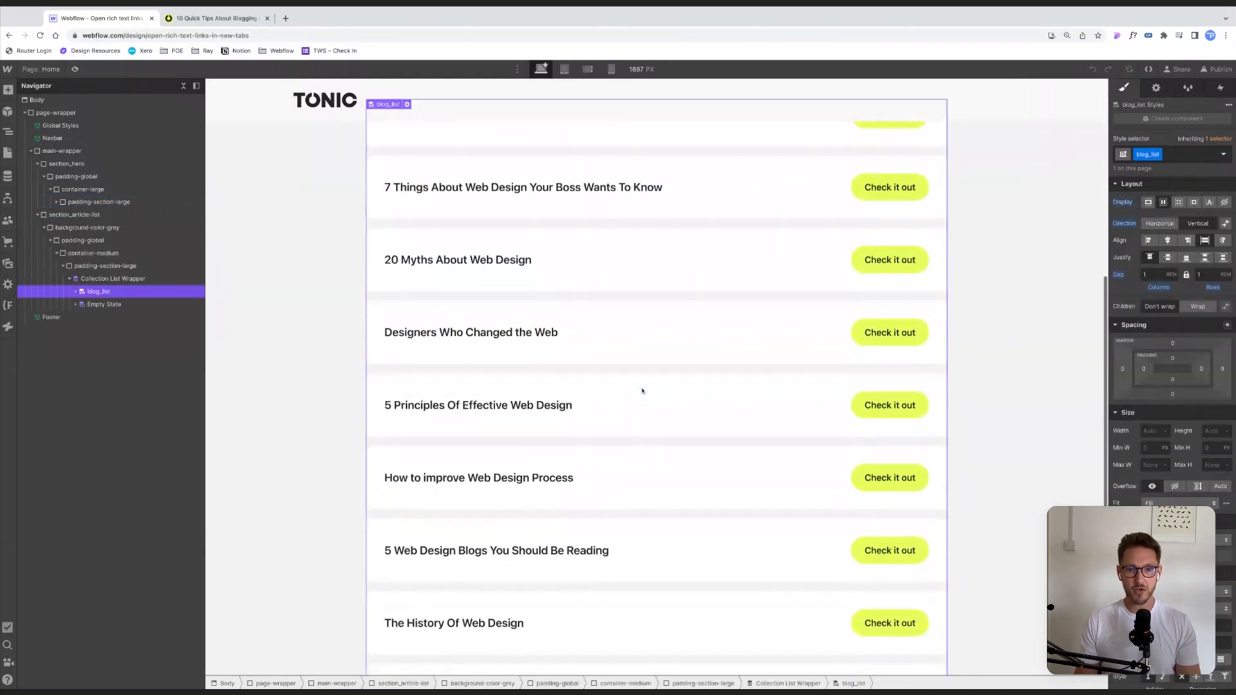
scroll(down, 3)
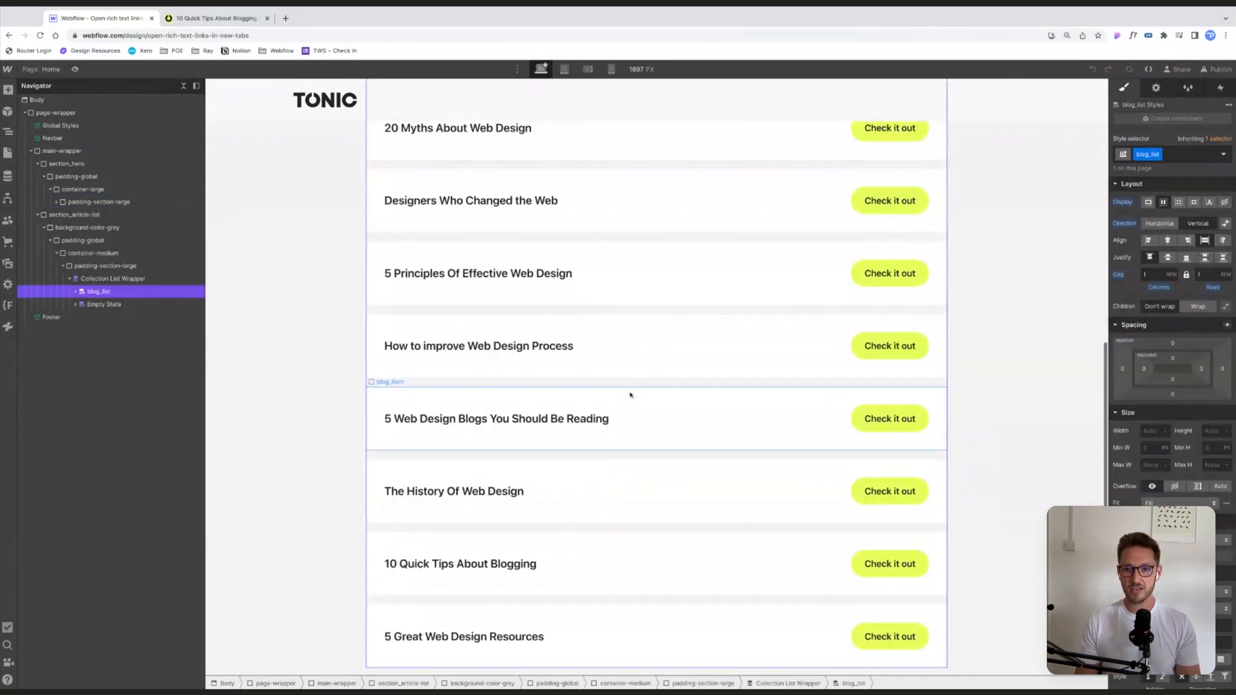
scroll(down, 3)
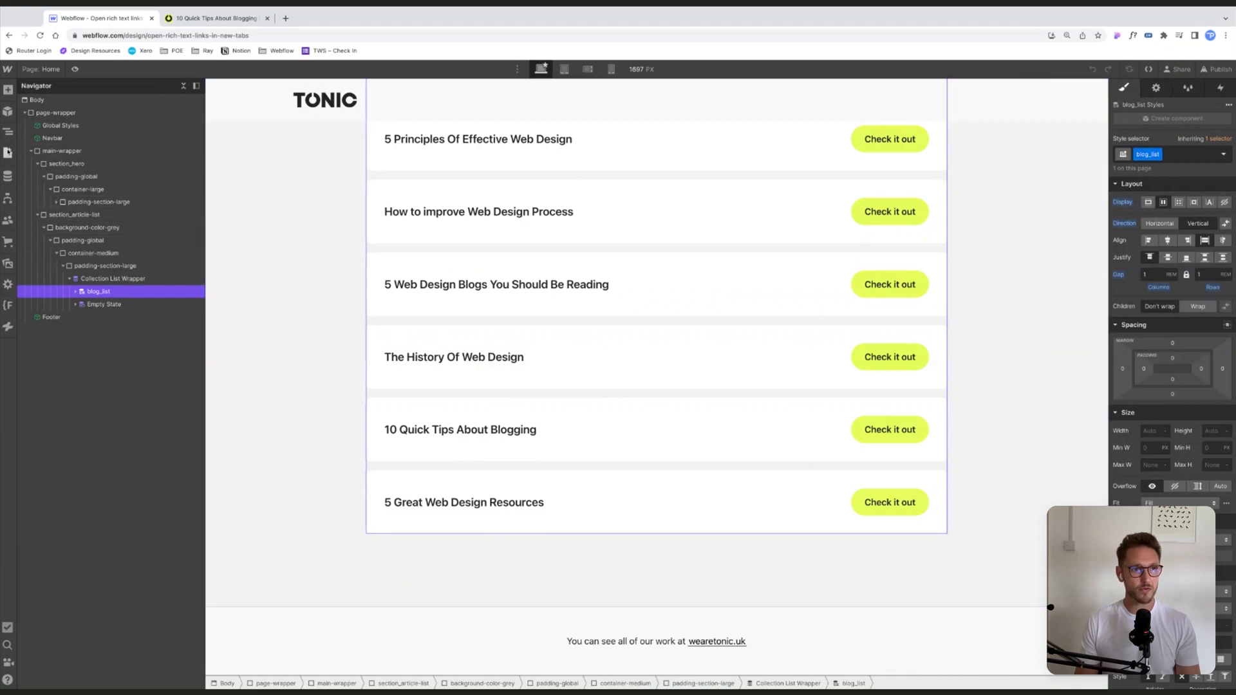
click(7, 152)
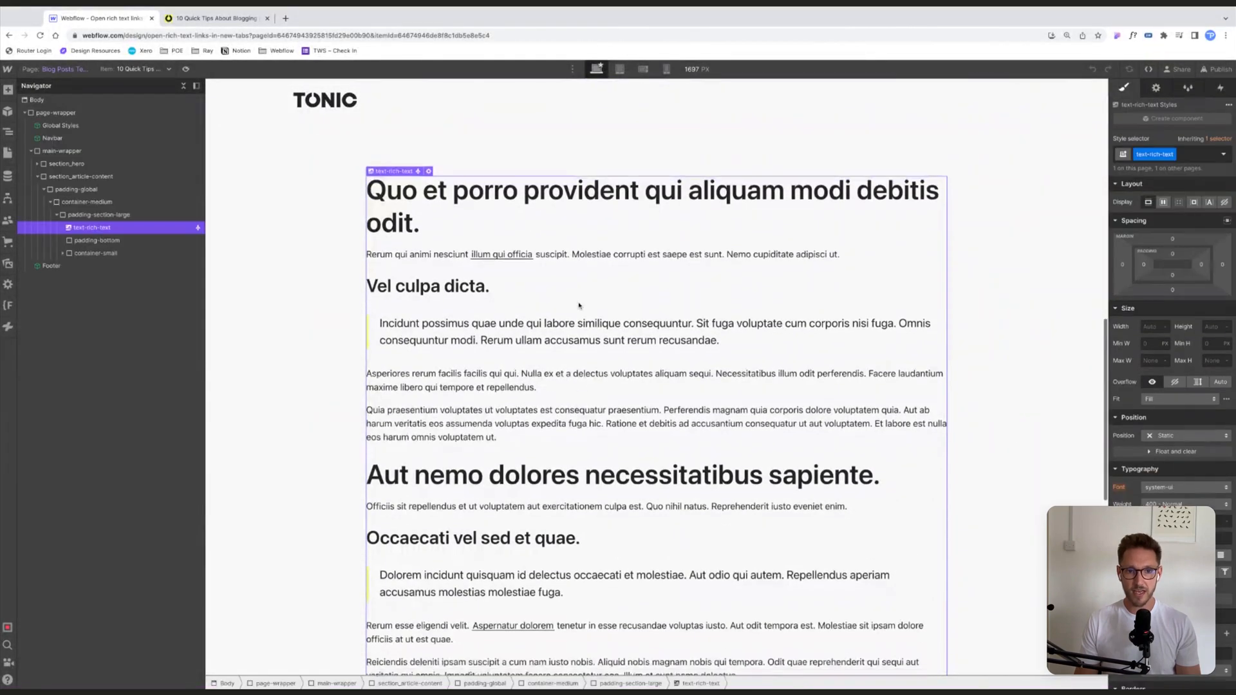
click(217, 18)
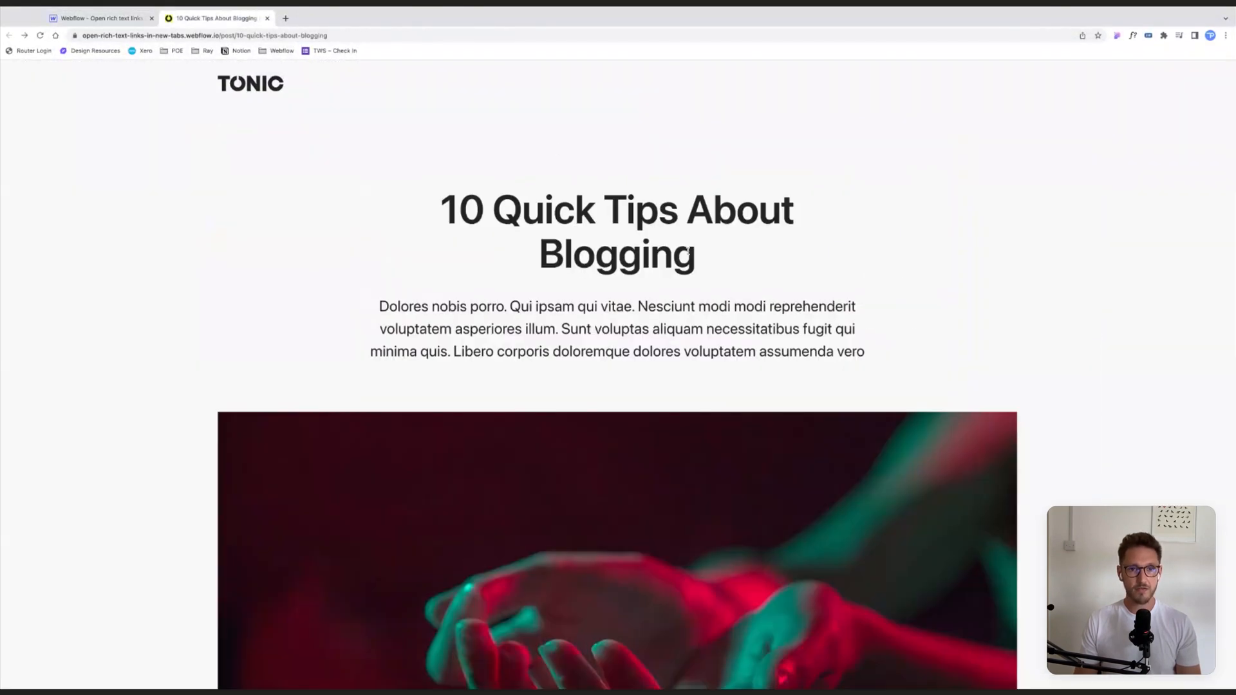
scroll(down, 3)
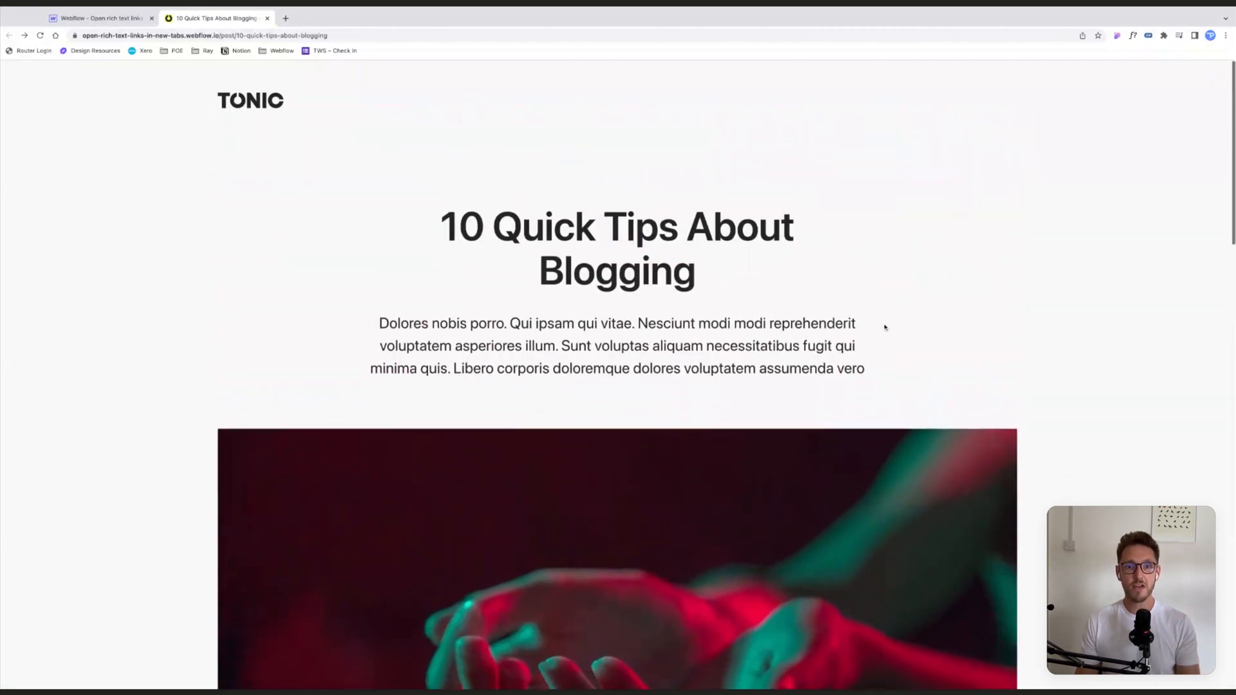
scroll(down, 3)
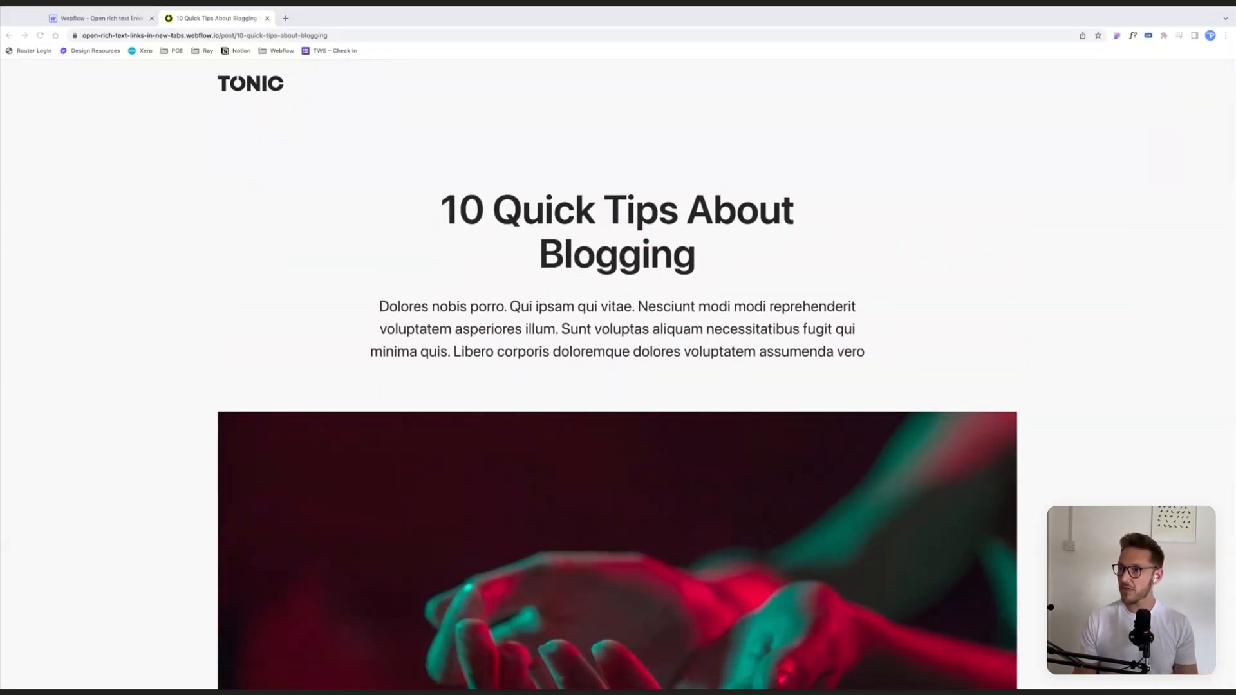
mouse_move(1072, 218)
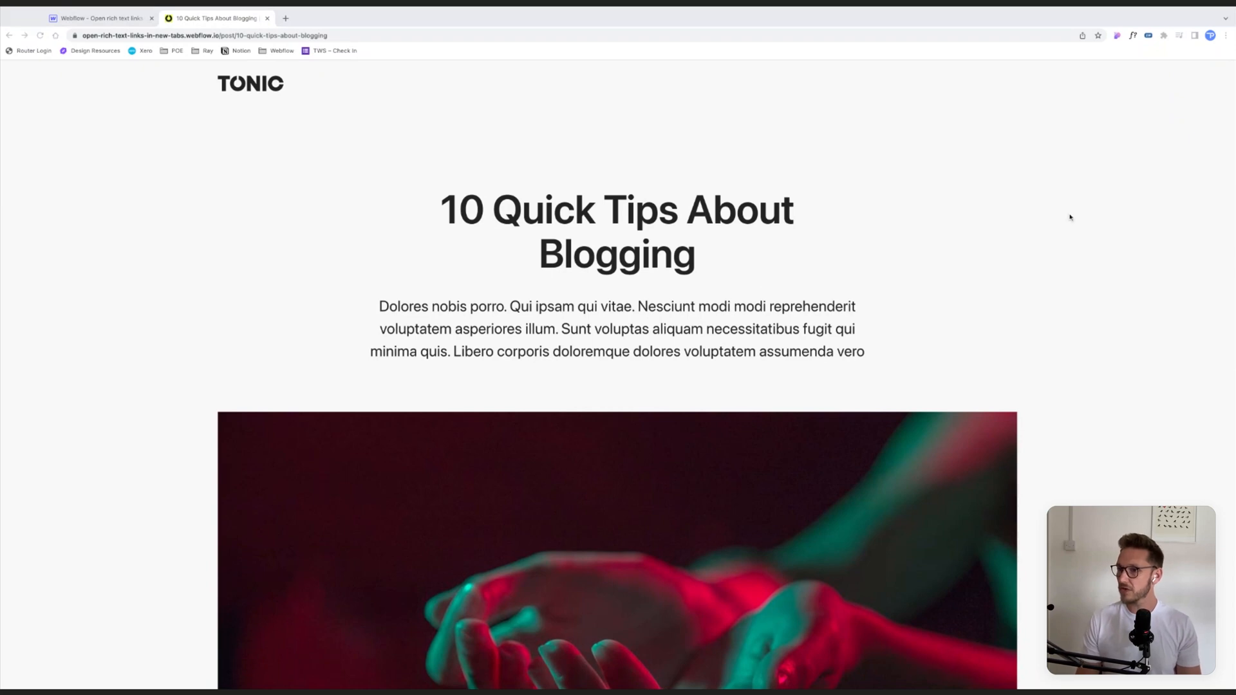
click(100, 18)
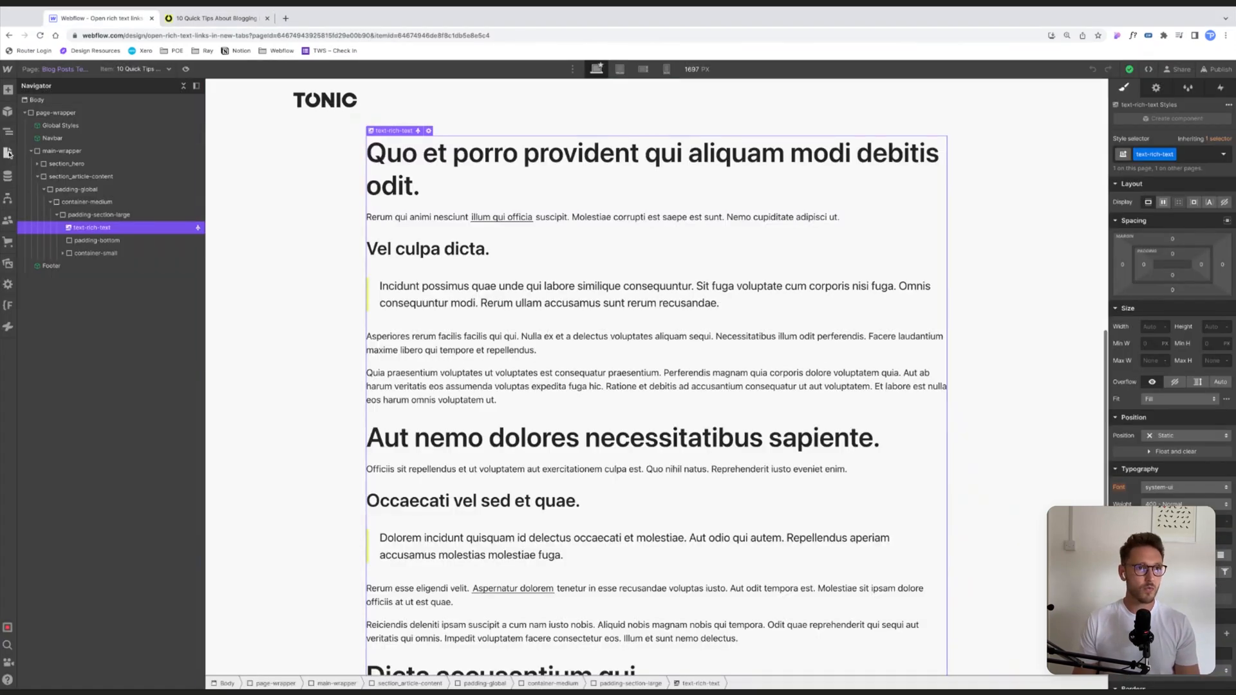
- Save a jQuery target=_blank script for .text-rich-text links in the template's Before </body> field
click(7, 154)
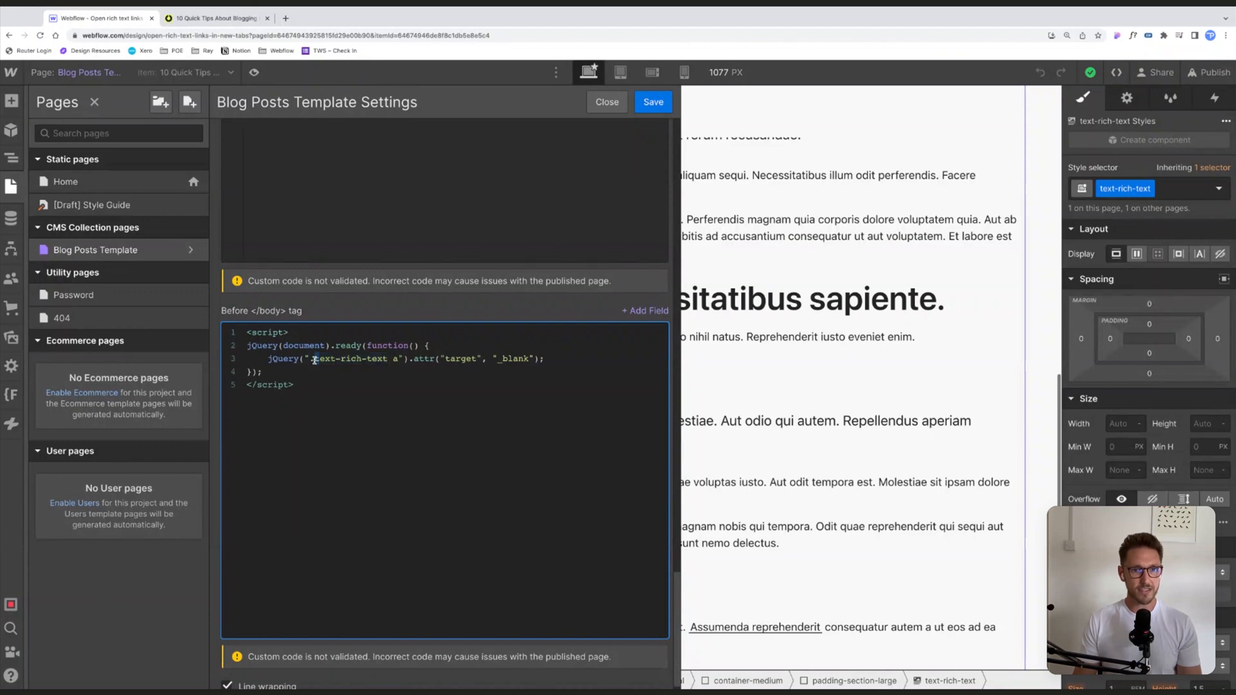
double_click(348, 358)
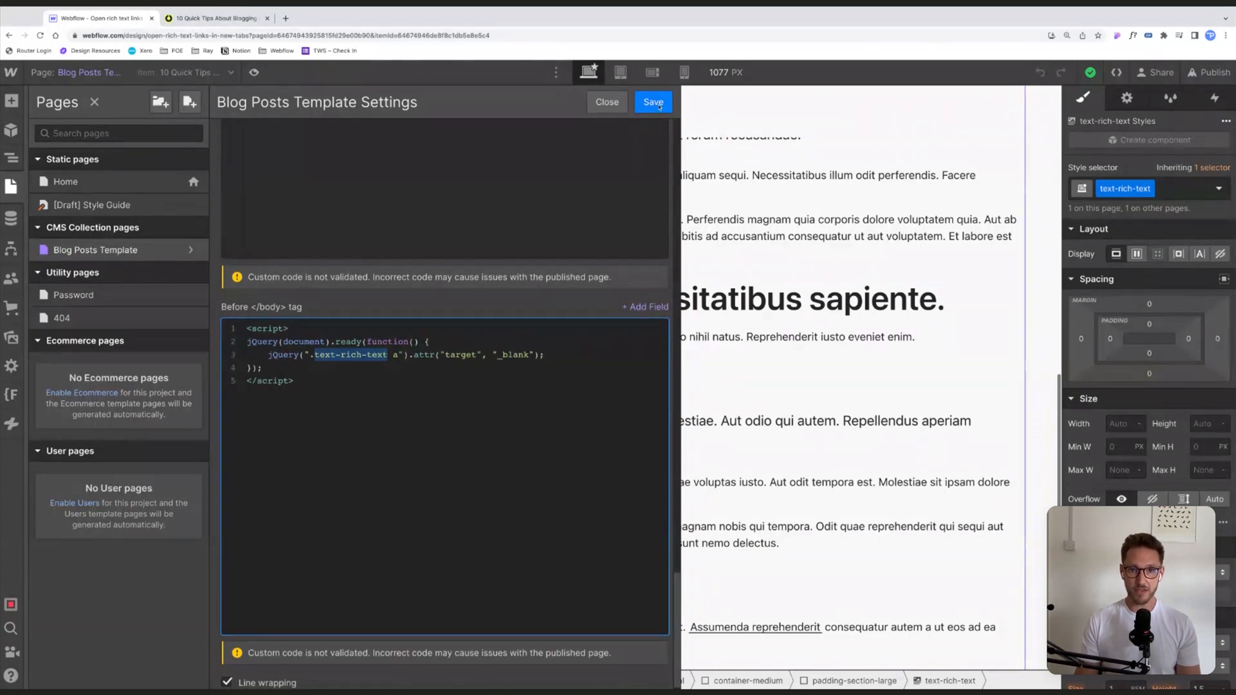
click(653, 102)
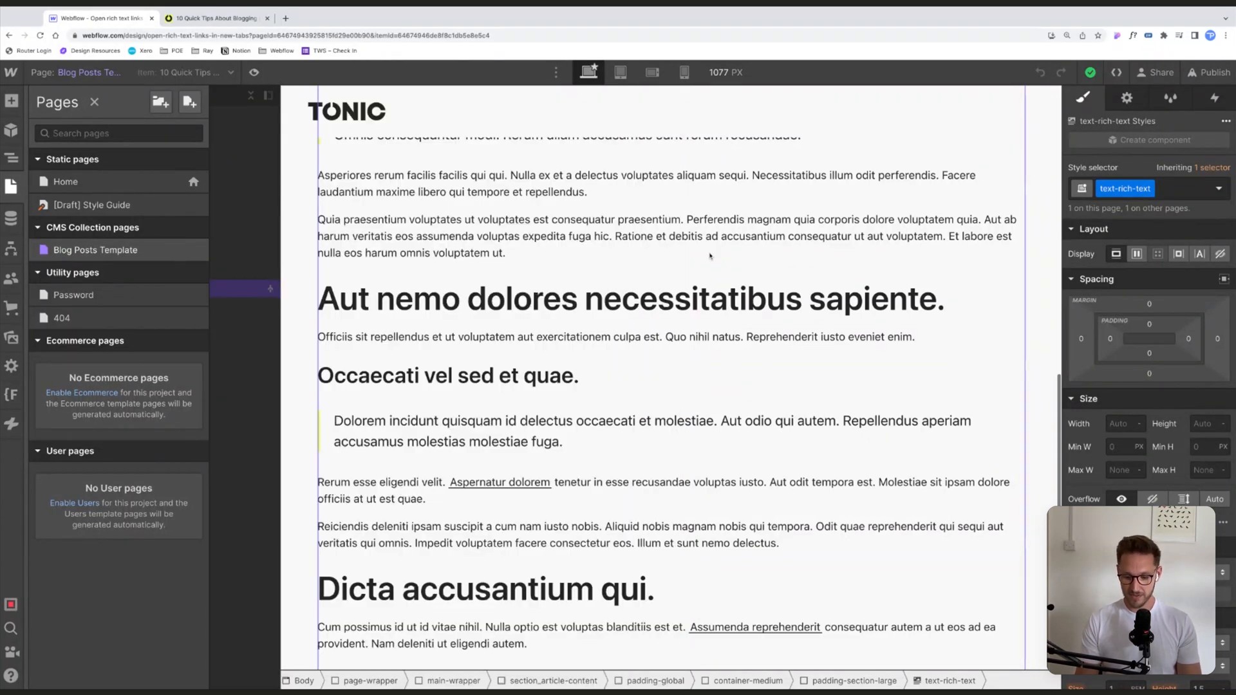
- Publish the site to the staging domain and return to the live blogging tips post
click(1210, 72)
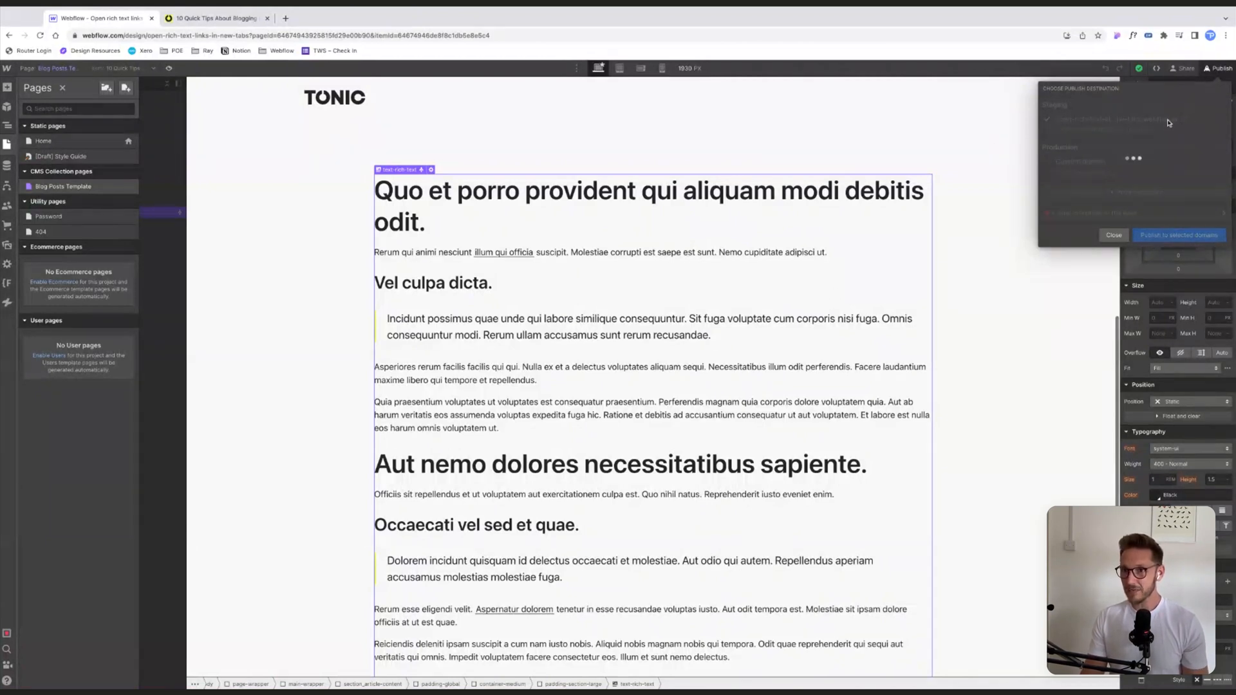
click(1178, 234)
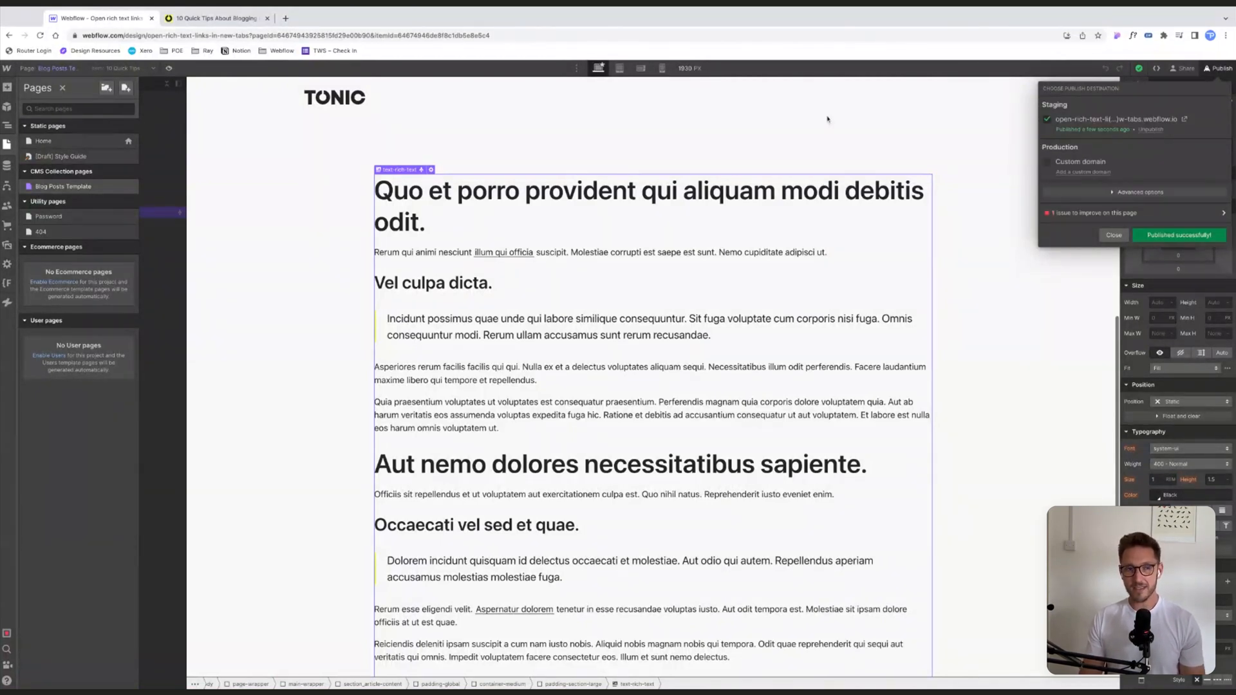
click(212, 18)
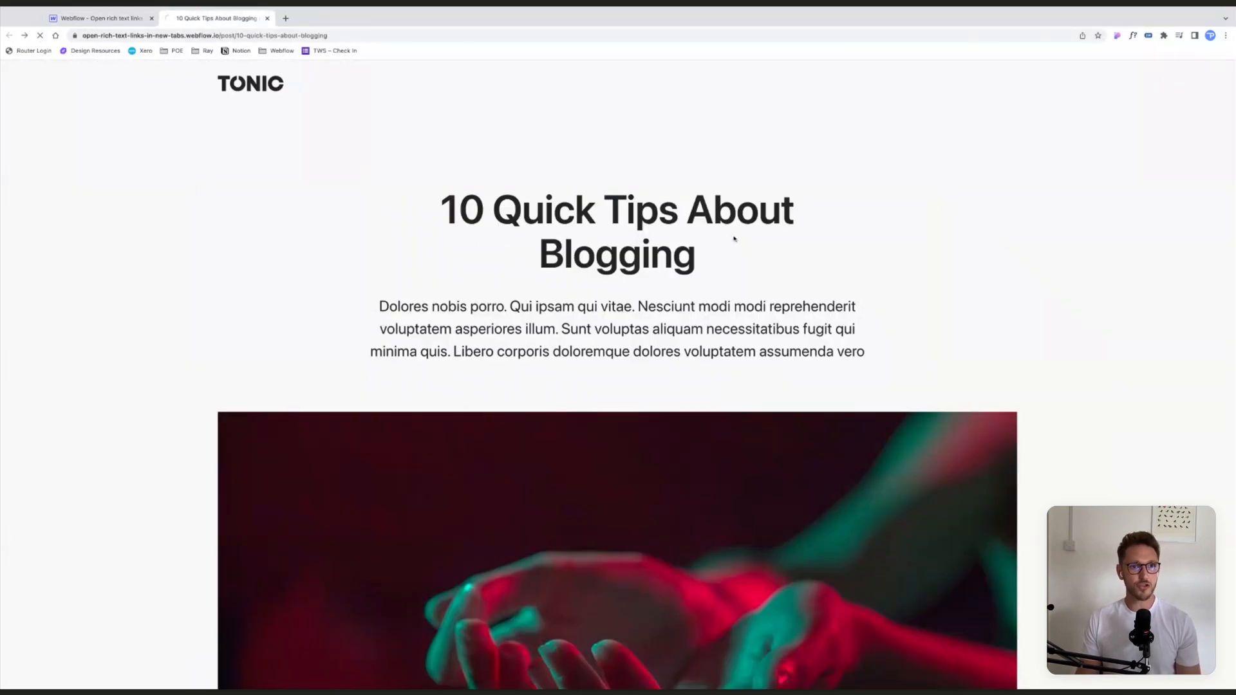
- Verify a rich text link opens a new tab while the outside link loads in place, then return to Webflow
scroll(down, 3)
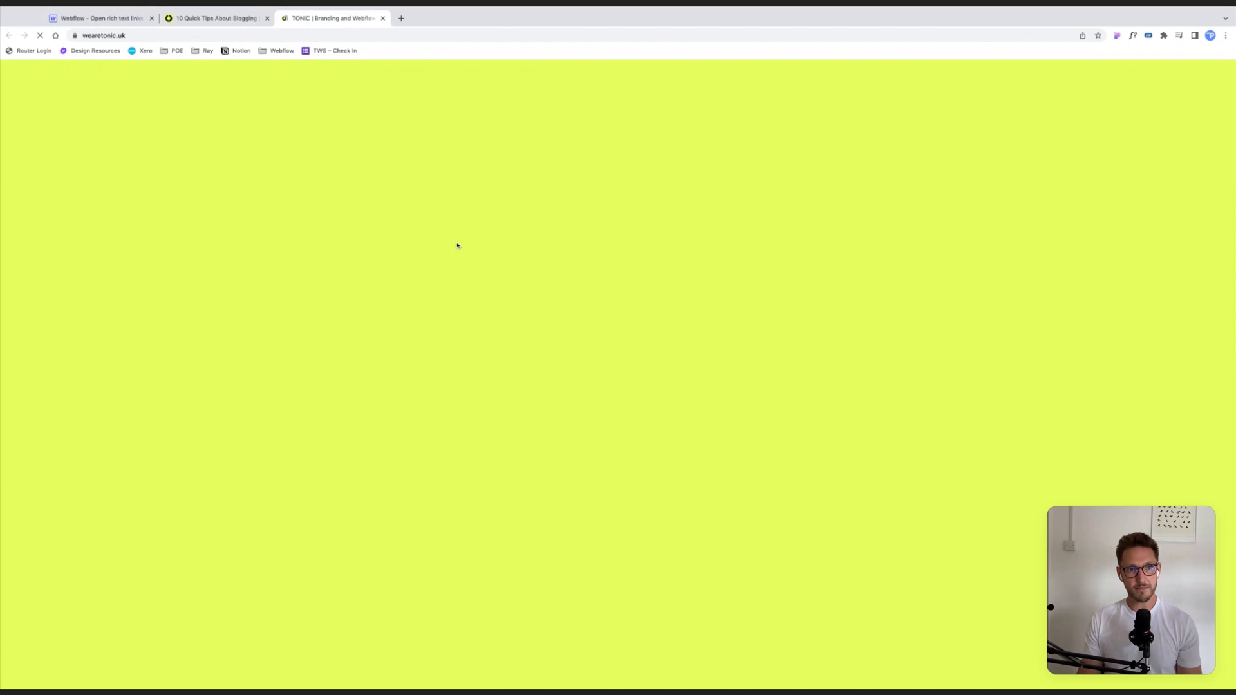
click(218, 18)
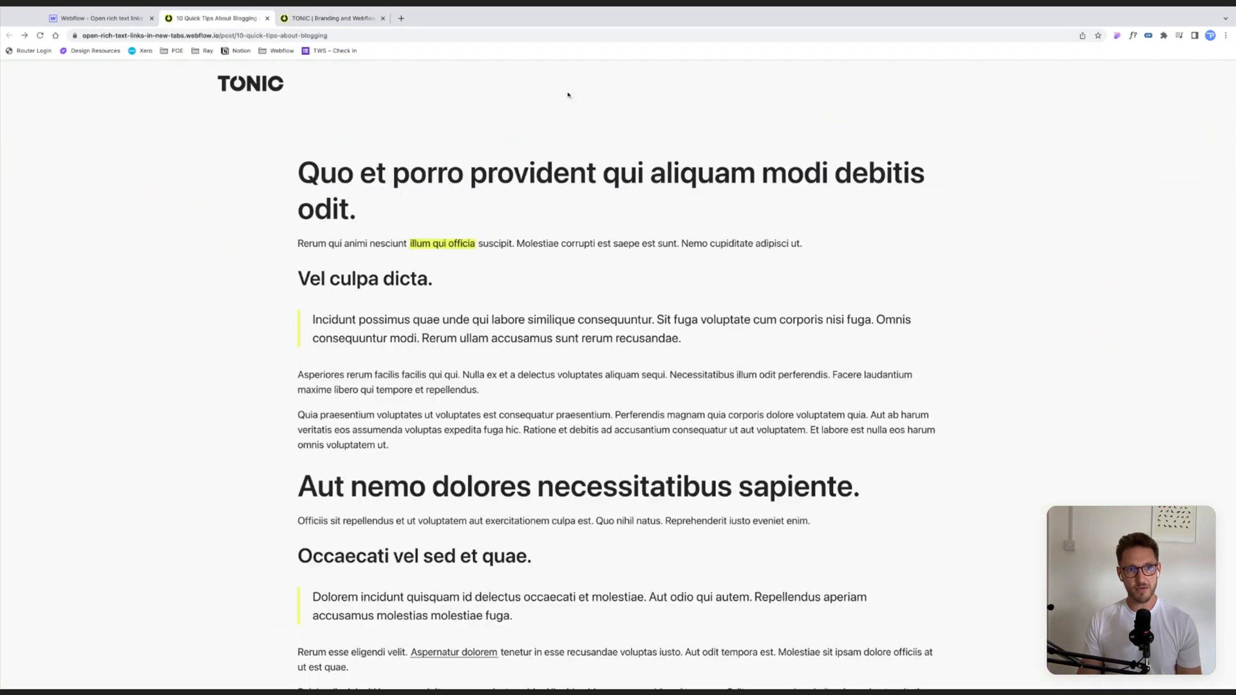
scroll(down, 3)
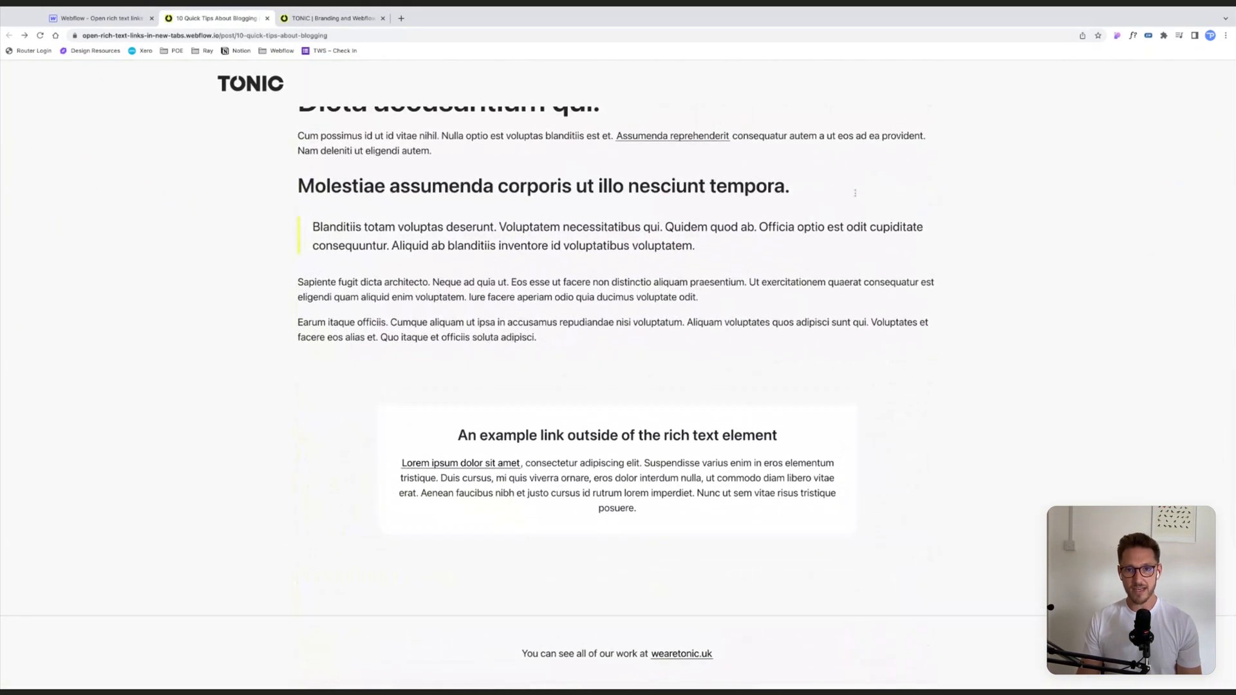
drag(372, 245, 552, 336)
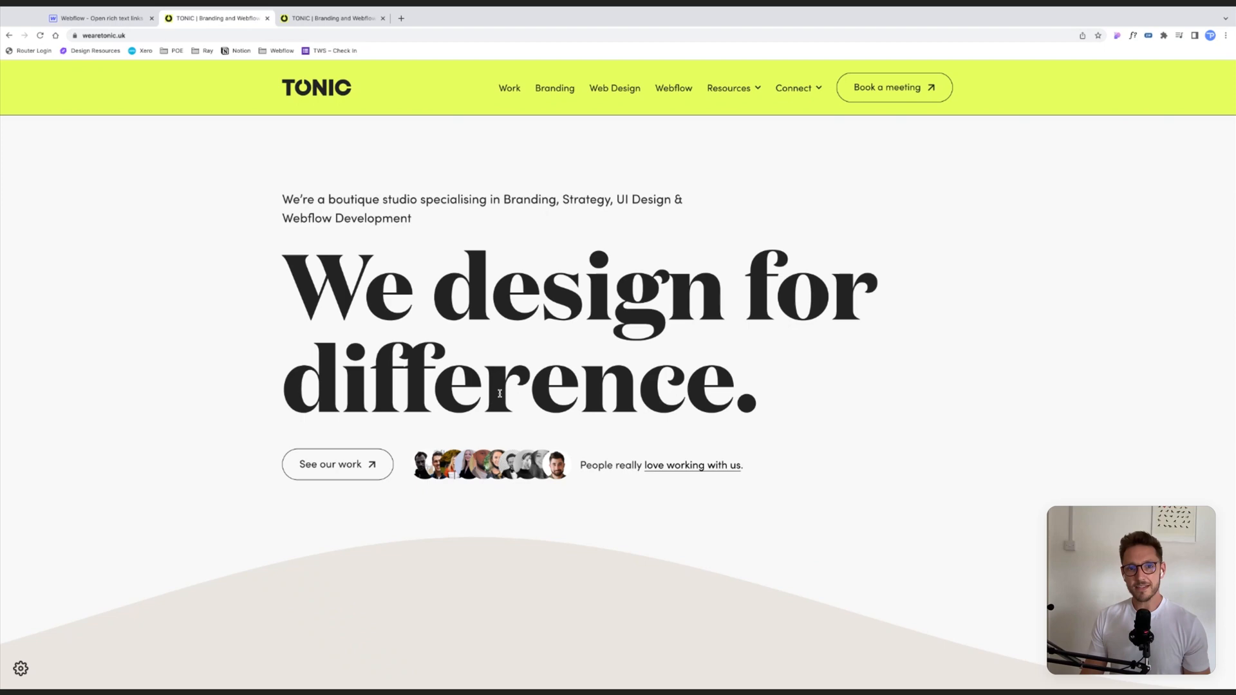
click(103, 18)
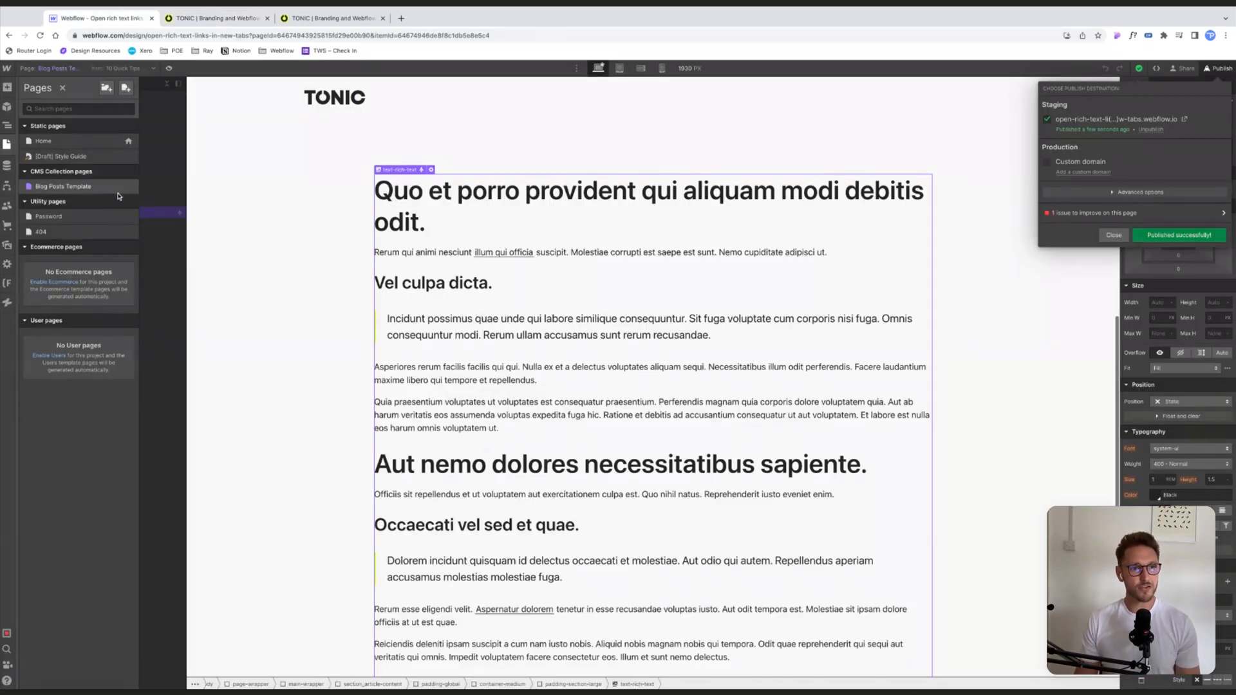